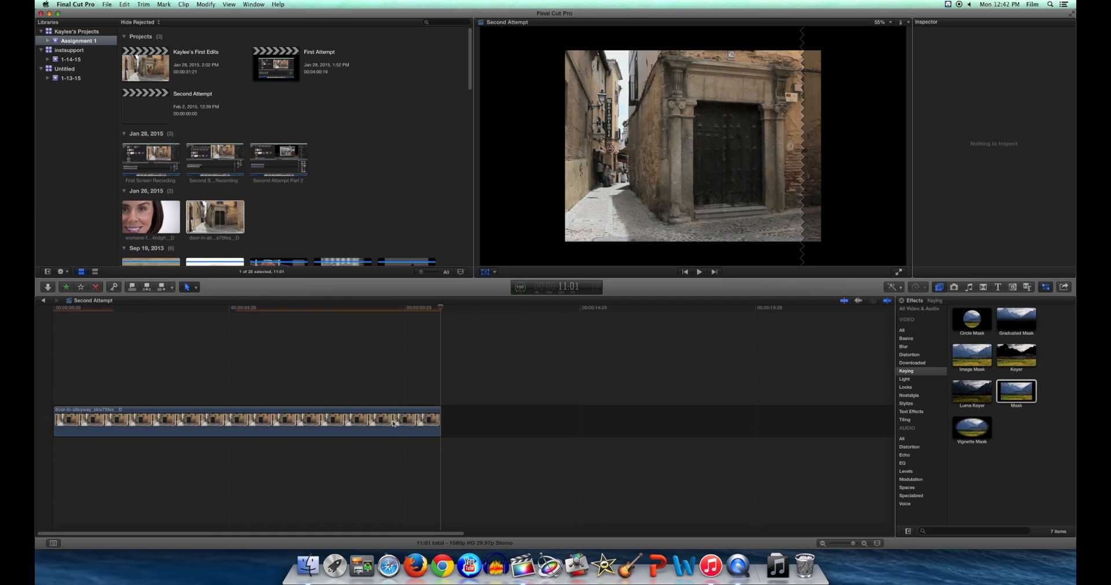
Select the alley clip and enable Invert Mask so the doorway becomes a black hole.
click(246, 421)
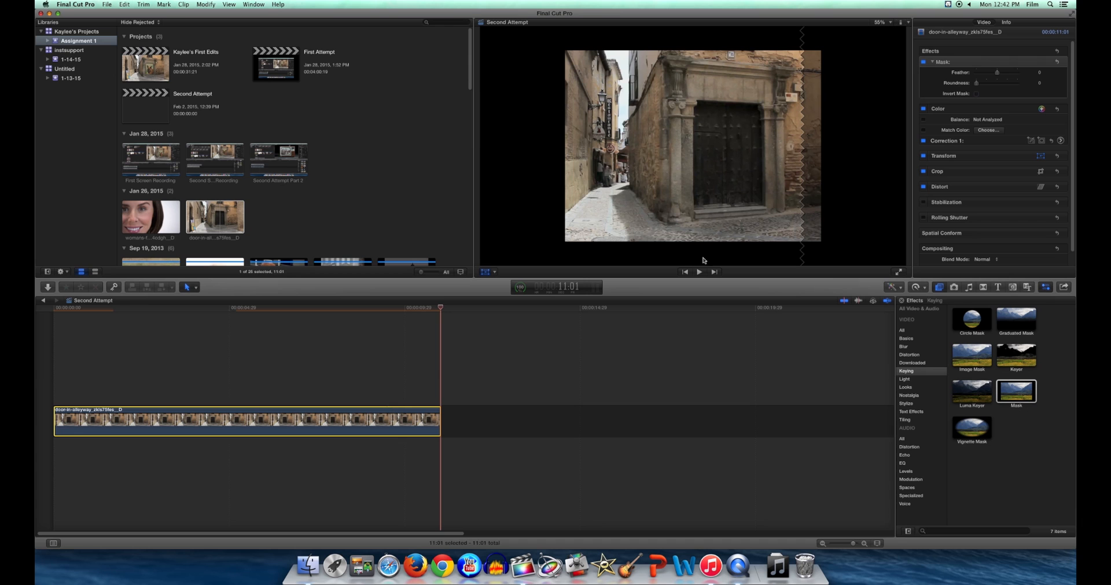
click(975, 93)
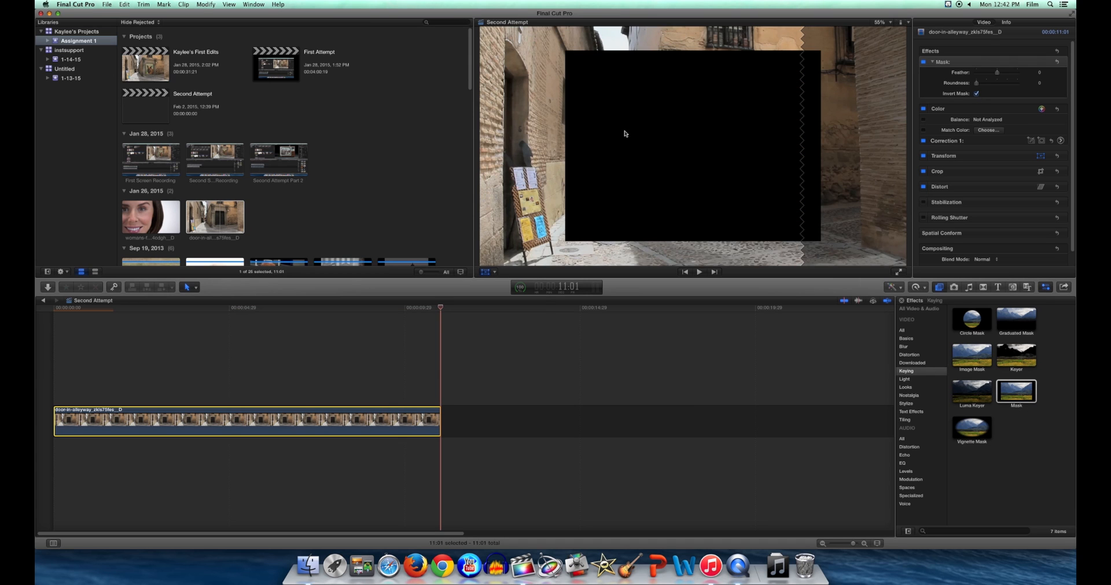
click(360, 308)
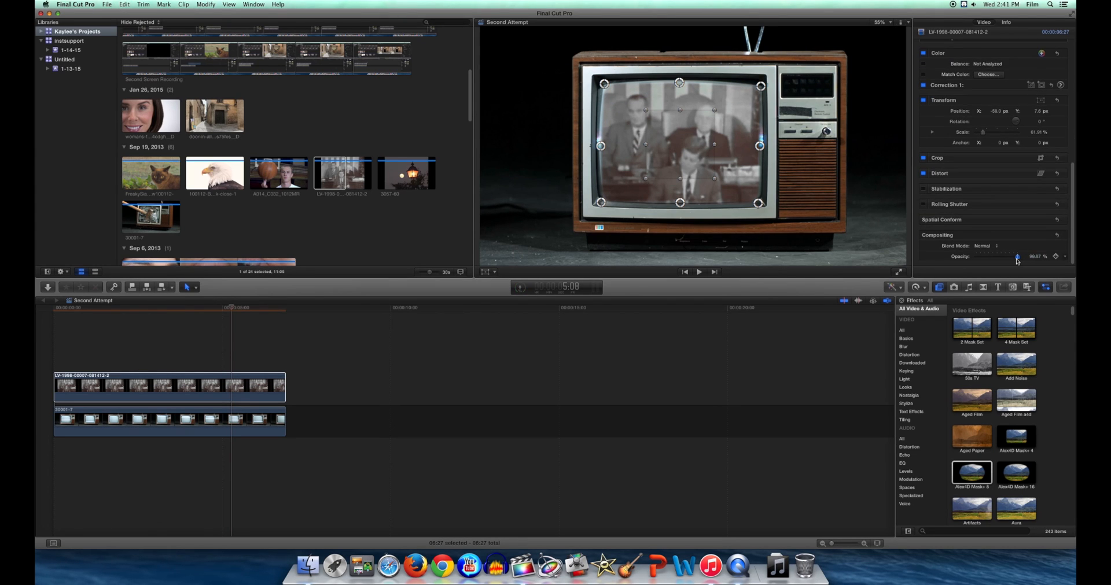
Move the playhead back and play the archival footage inside the TV screen.
drag(1017, 257, 1006, 257)
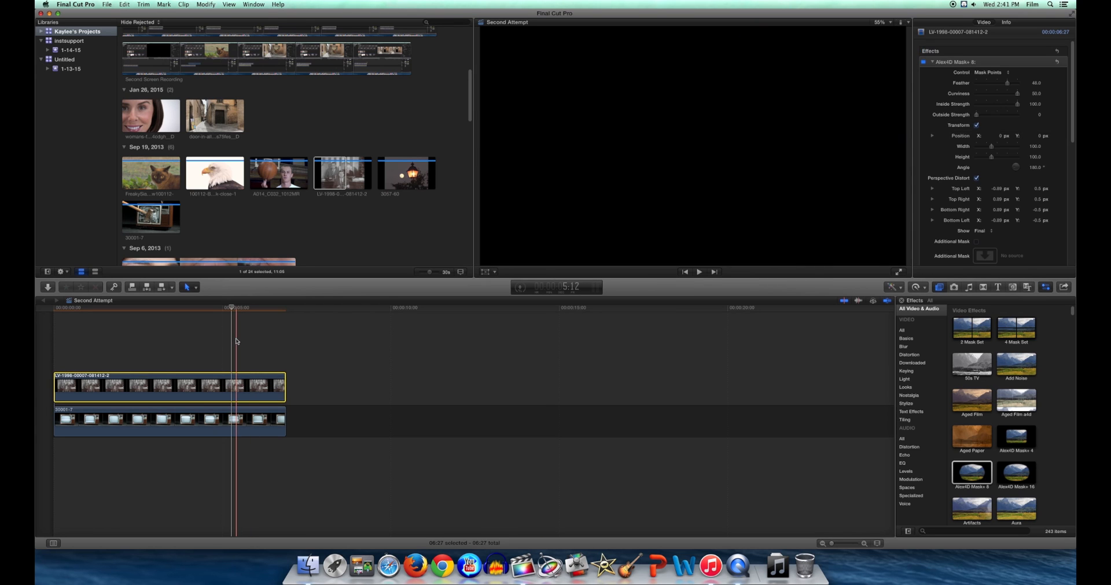
click(698, 271)
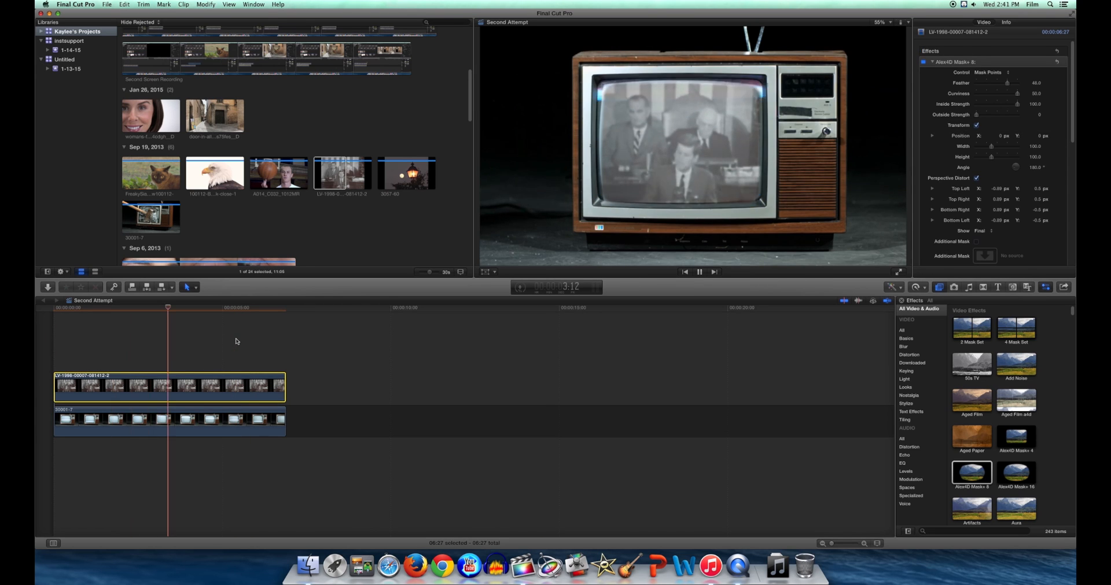